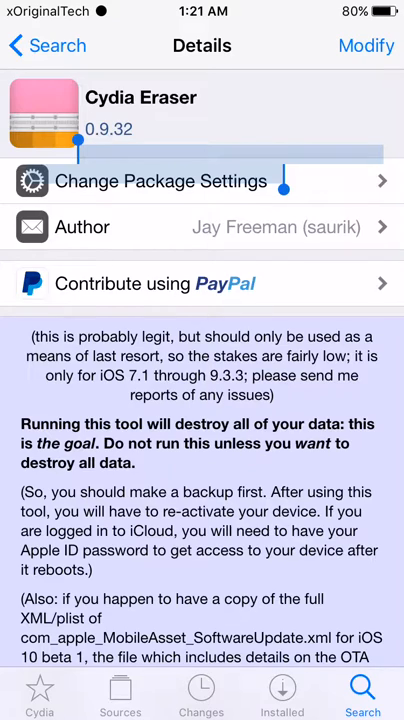
pyautogui.scroll(-3)
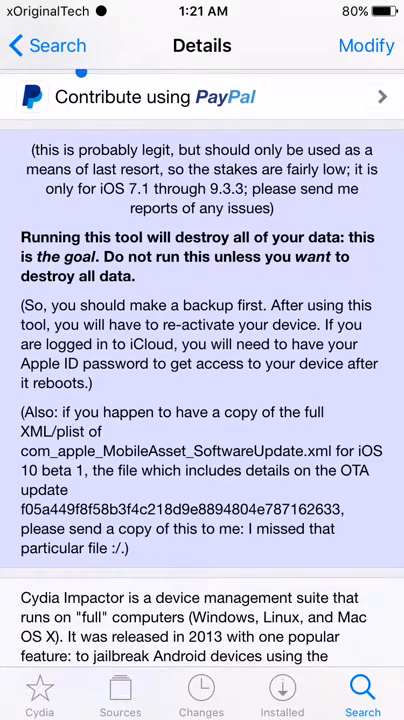
pyautogui.scroll(-3)
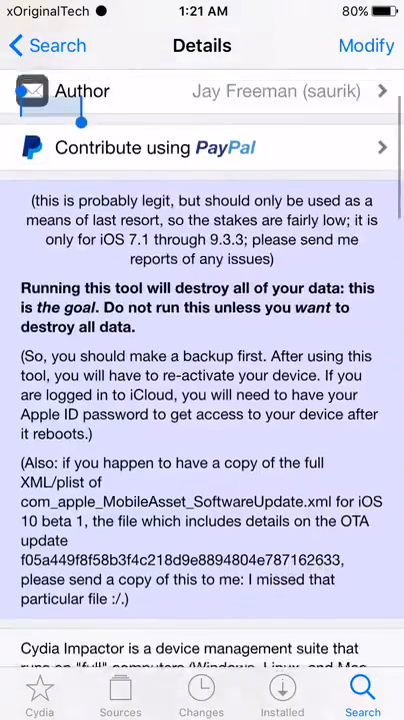
pyautogui.scroll(-3)
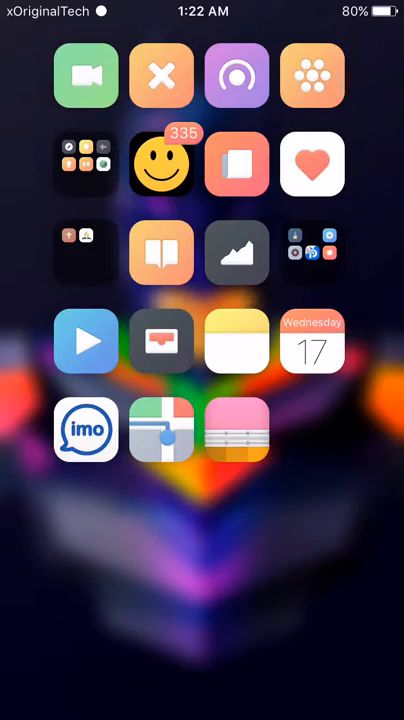
pyautogui.hscroll(-3)
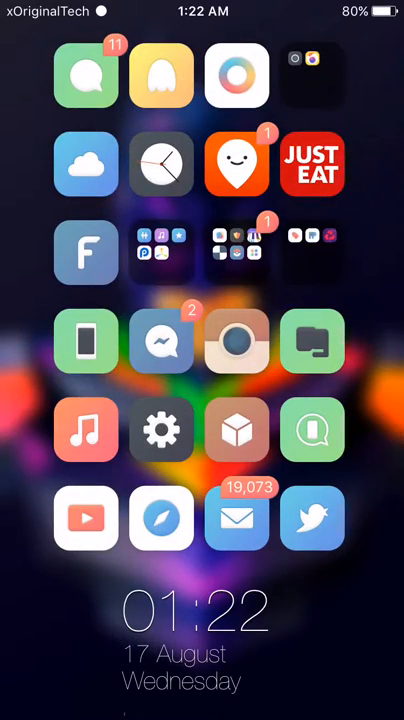
pyautogui.hscroll(-3)
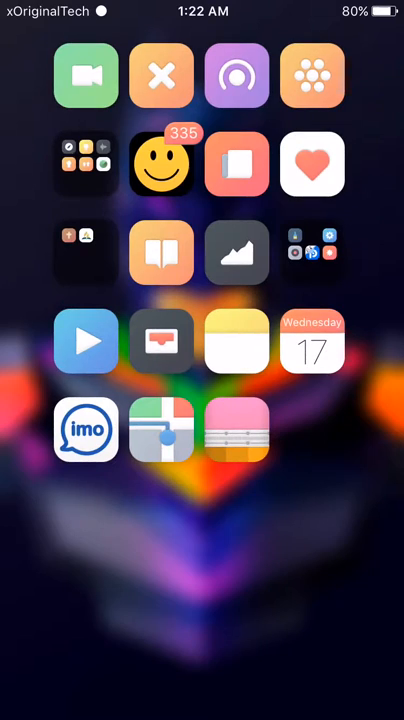
pyautogui.hscroll(-3)
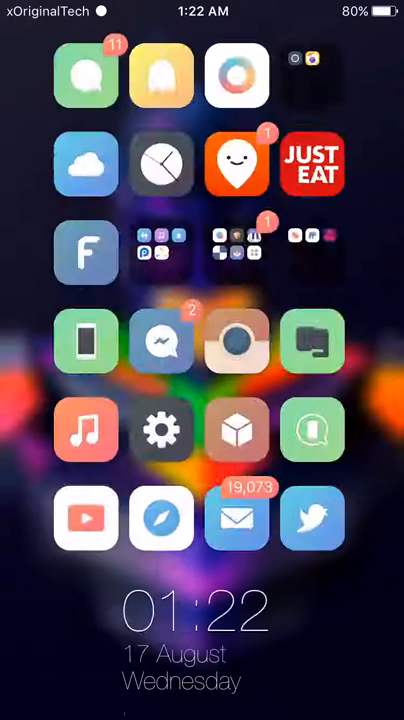